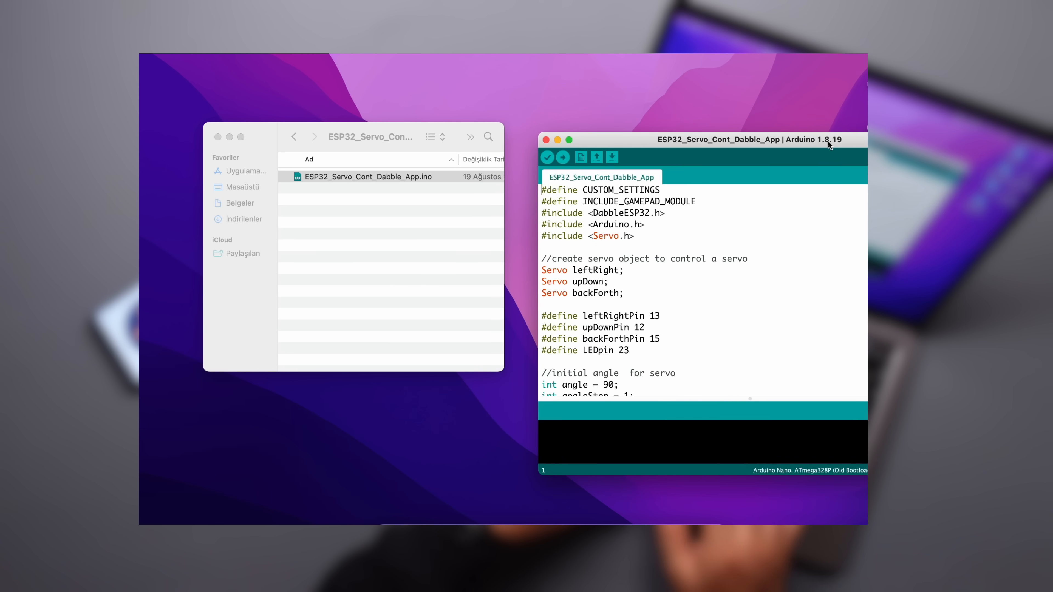
{"action": "scroll", "scroll_direction": "down", "scroll_amount": 3}
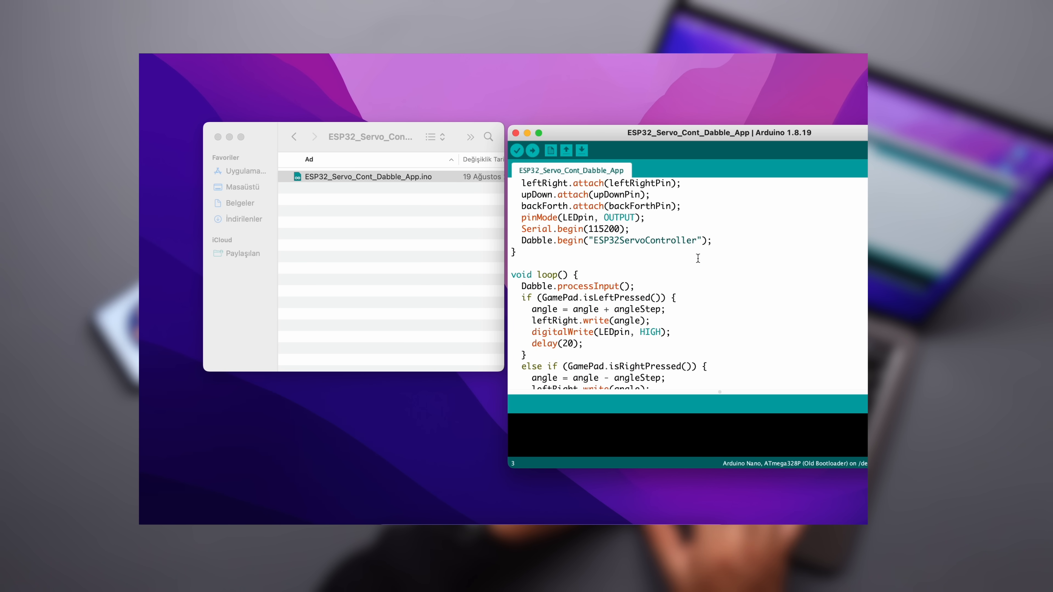